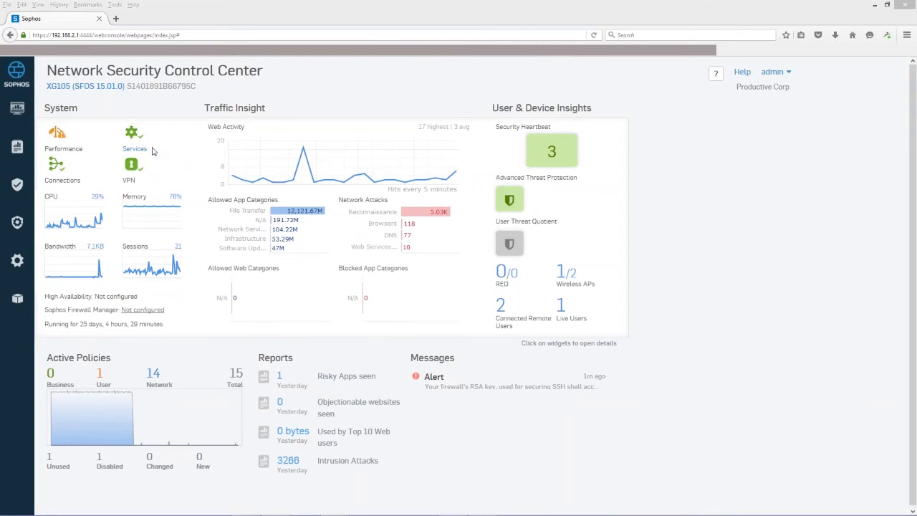
mouse_move(65, 188)
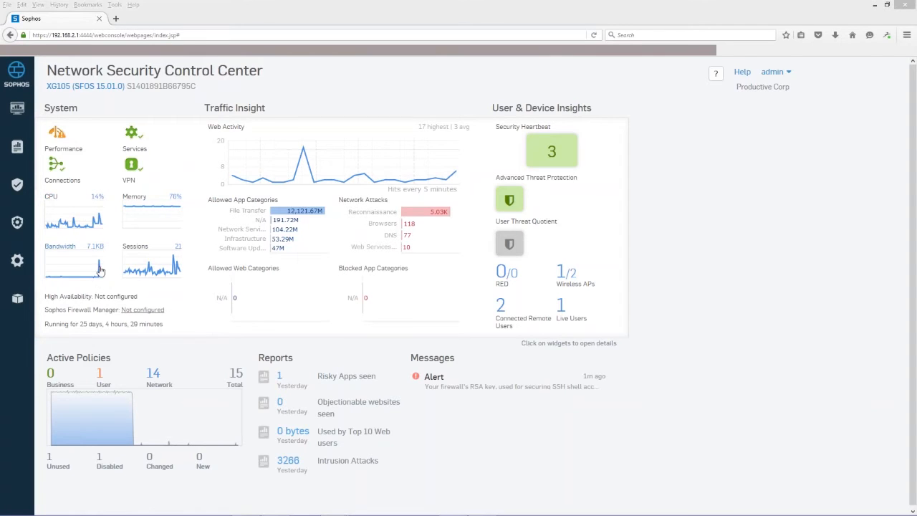
mouse_move(71, 212)
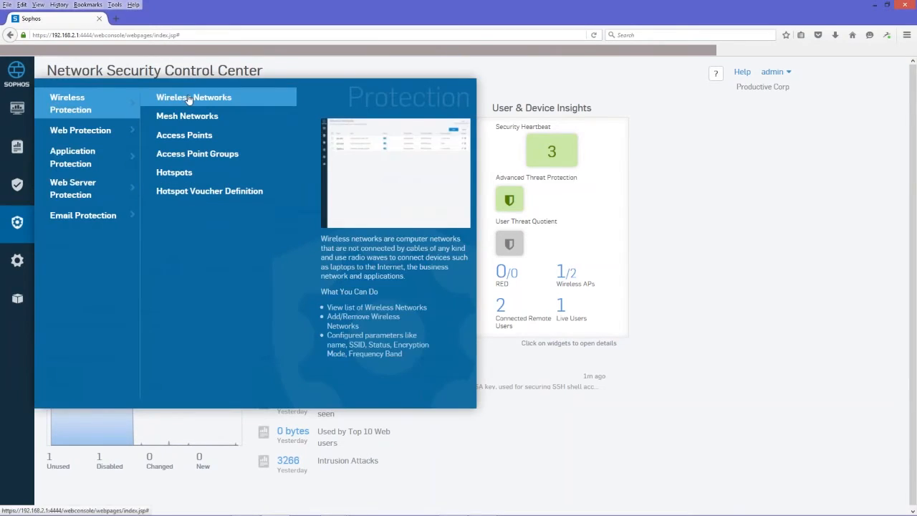
Step: Go to the Wireless Networks list showing NonPlayers and PlayersNet
click(193, 97)
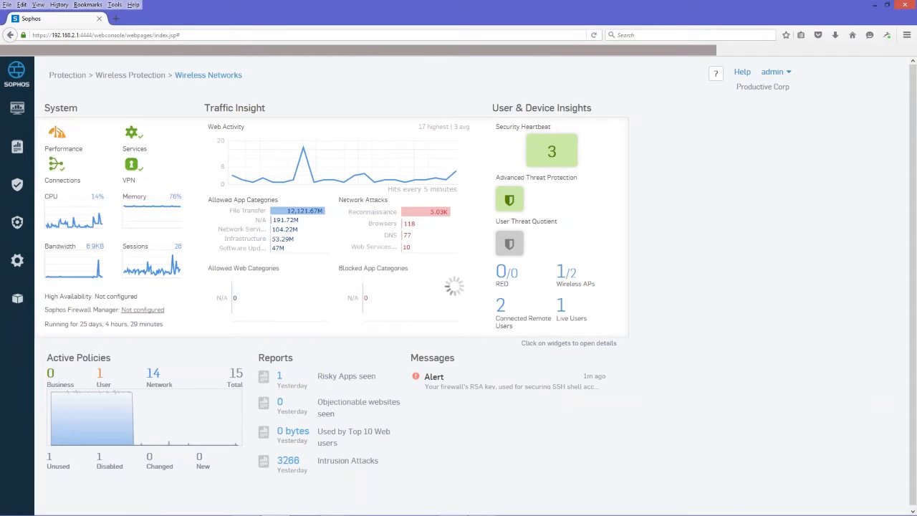
click(208, 75)
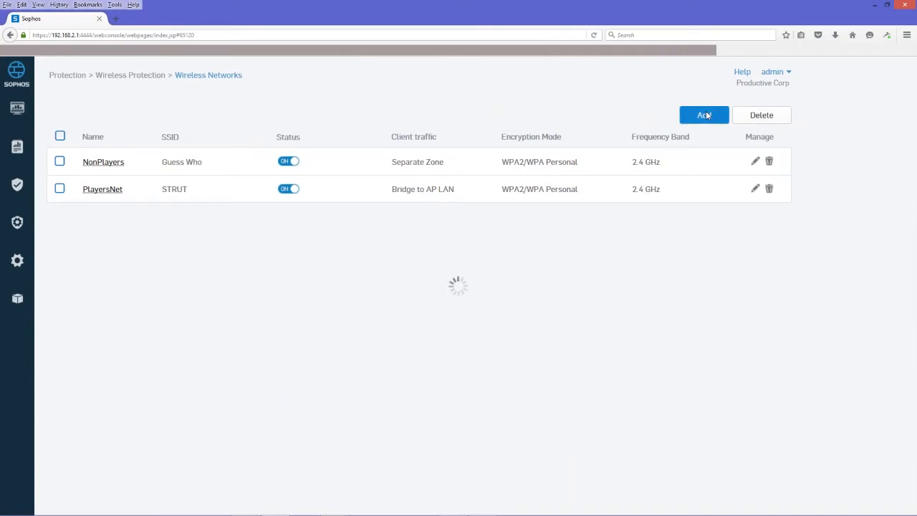
Step: Add a new wireless network, opening the wlnet3 form
click(703, 115)
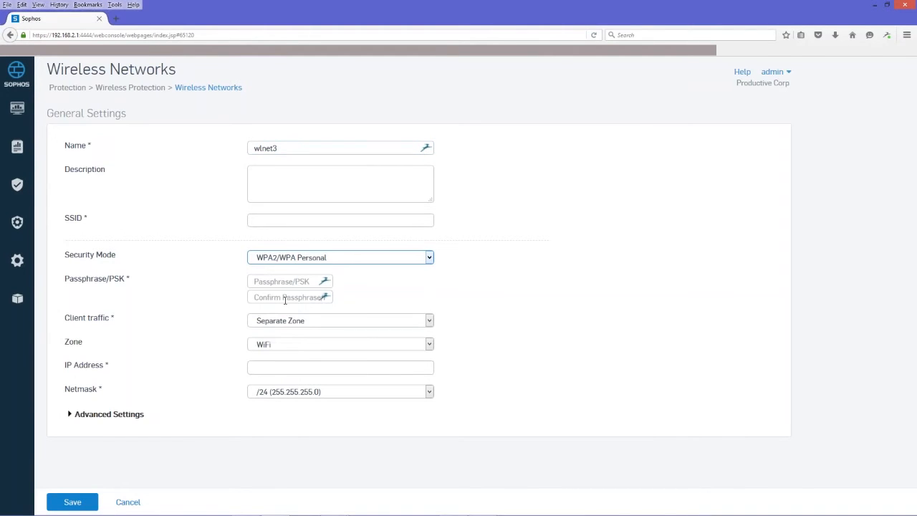
mouse_move(292, 271)
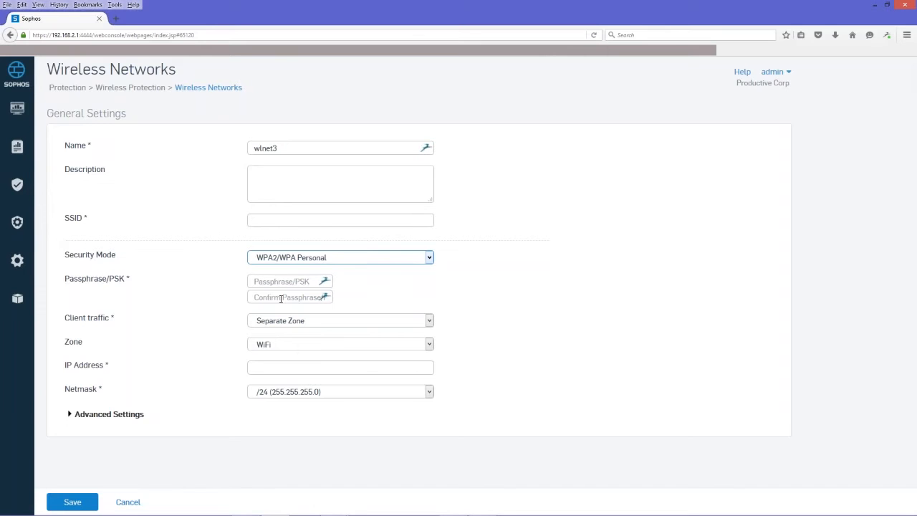
mouse_move(270, 366)
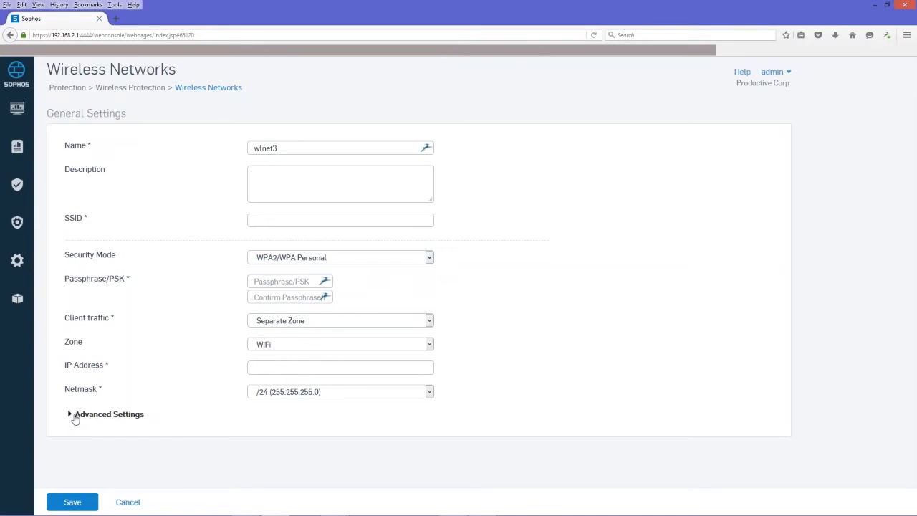
Step: In advanced settings, choose AES (secure) encryption and keep the 2.4 and 5 GHz band
click(70, 414)
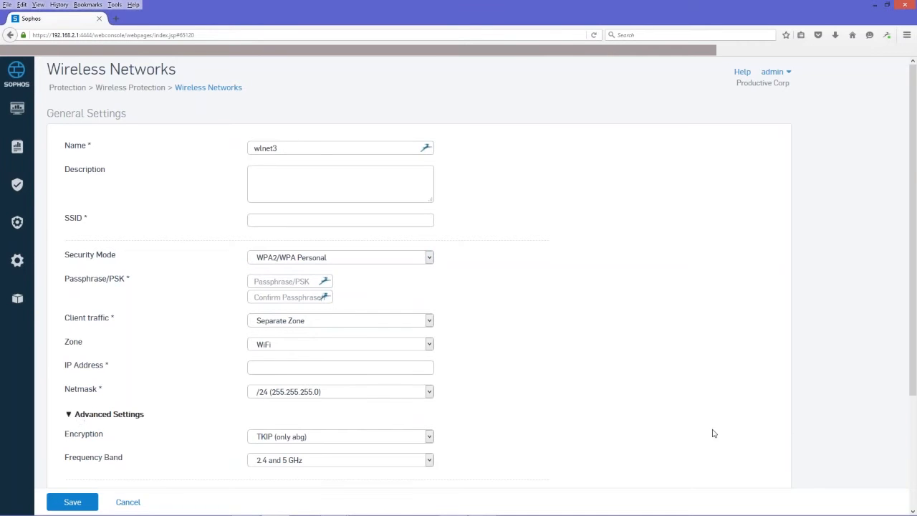
scroll(down, 3)
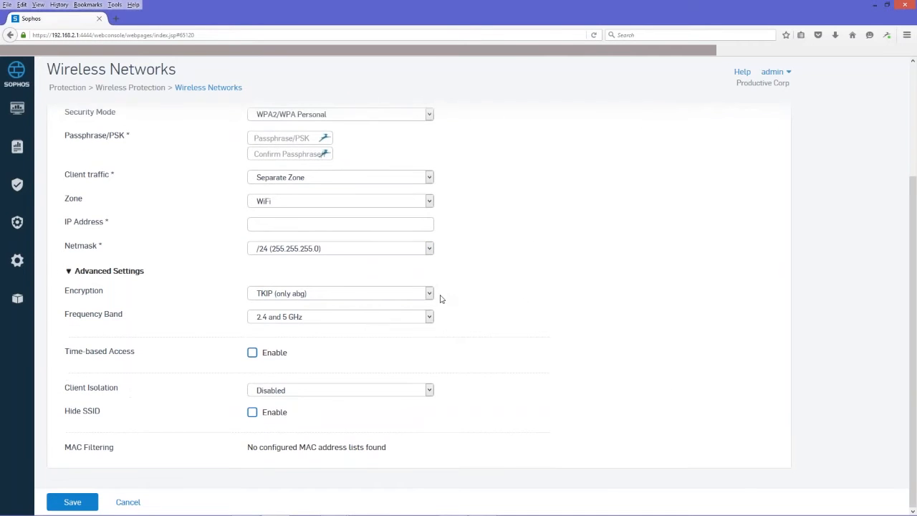
click(340, 293)
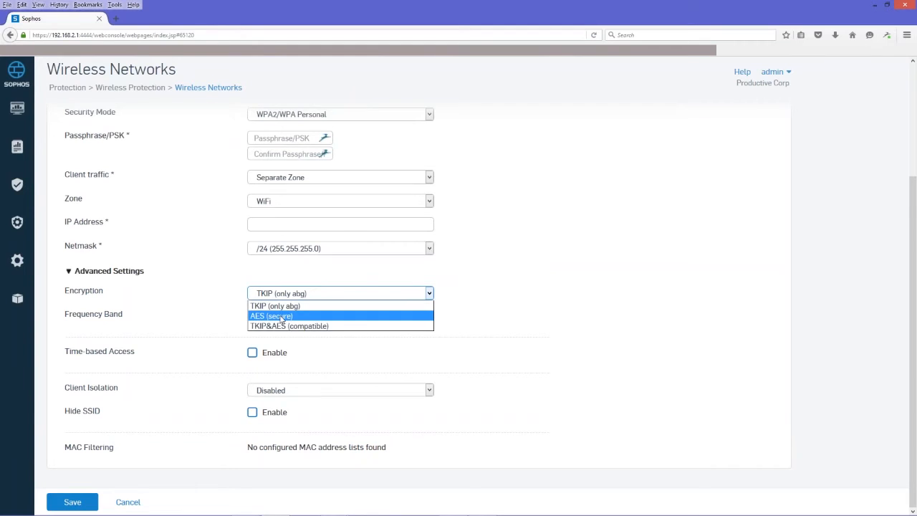
click(272, 316)
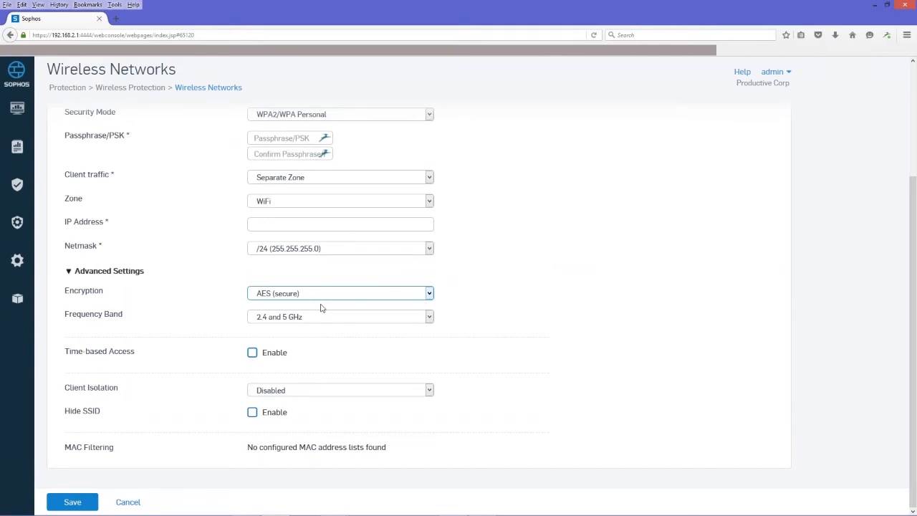
mouse_move(305, 322)
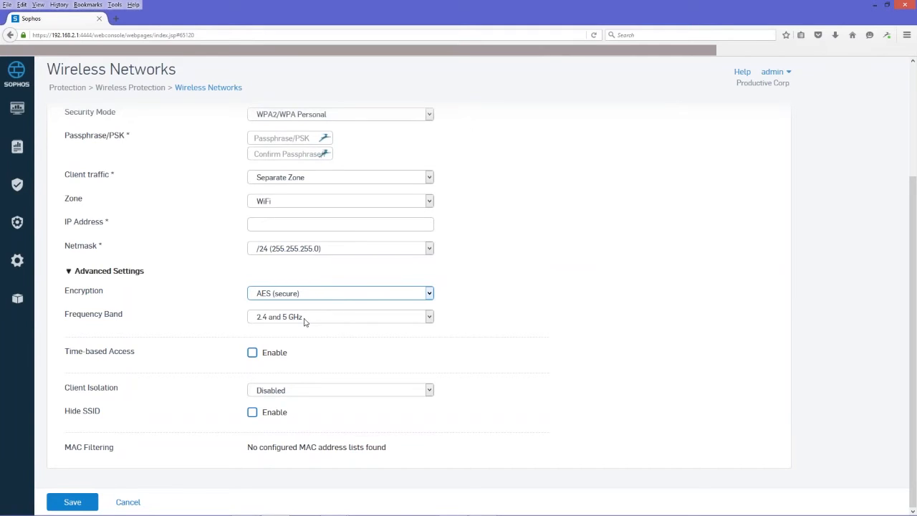
mouse_move(319, 320)
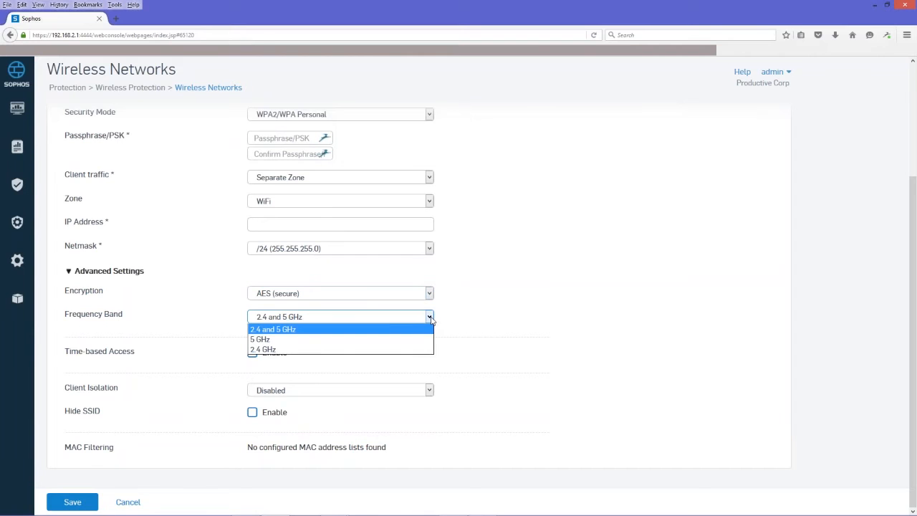
click(273, 329)
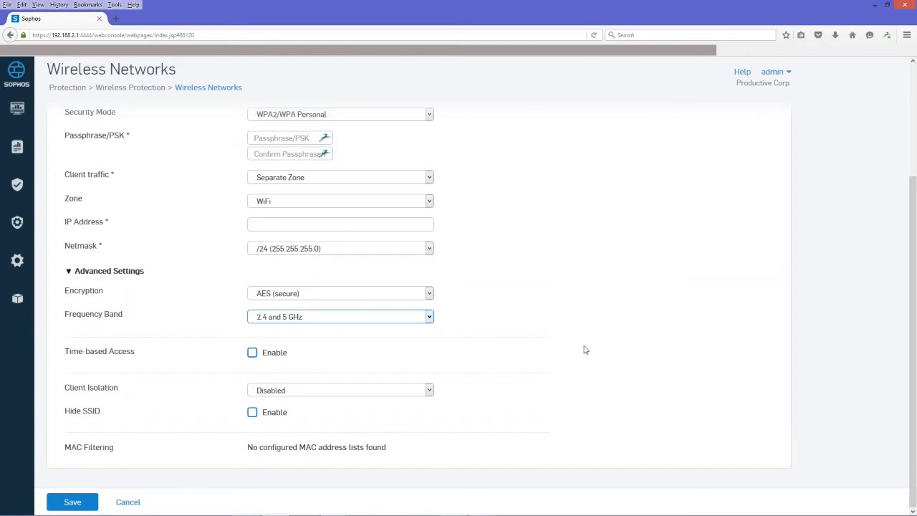
mouse_move(579, 357)
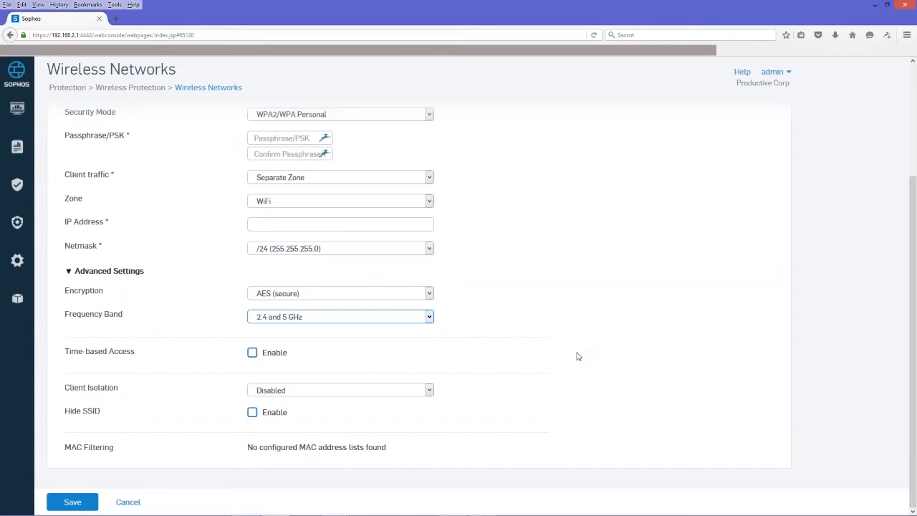
mouse_move(562, 384)
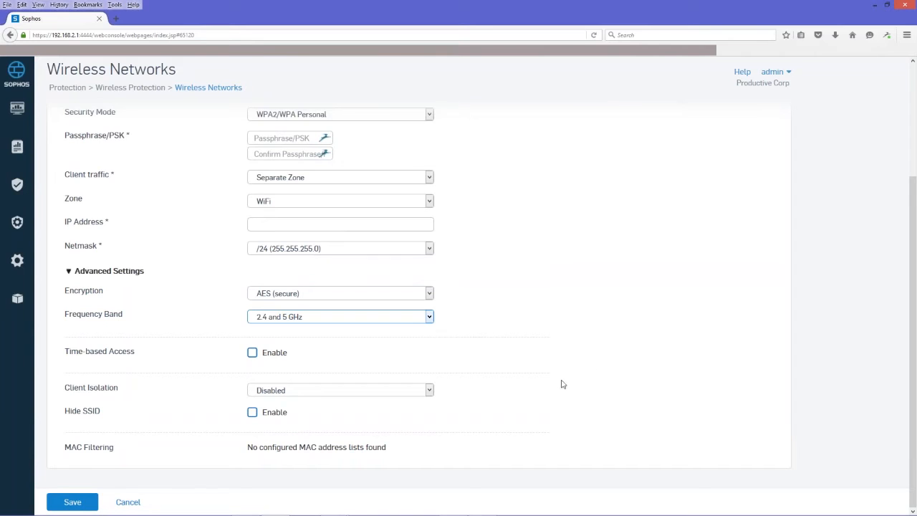
mouse_move(481, 283)
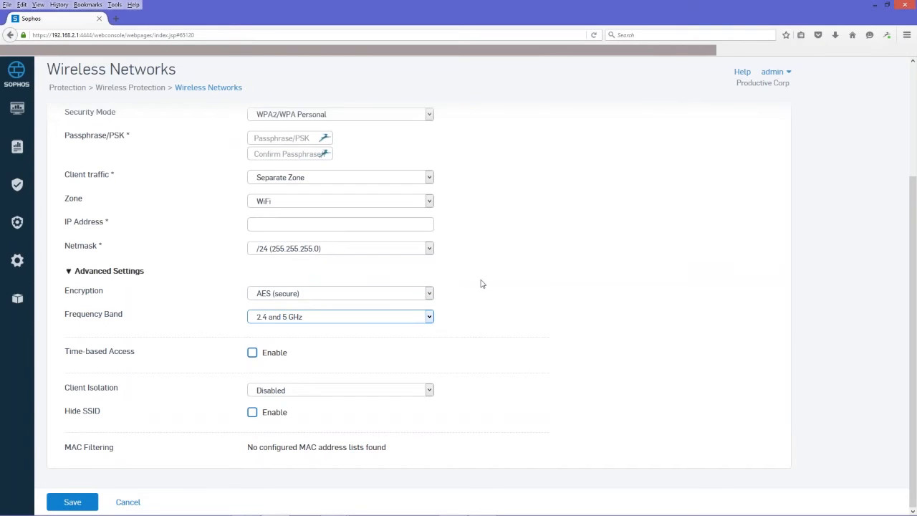
mouse_move(256, 302)
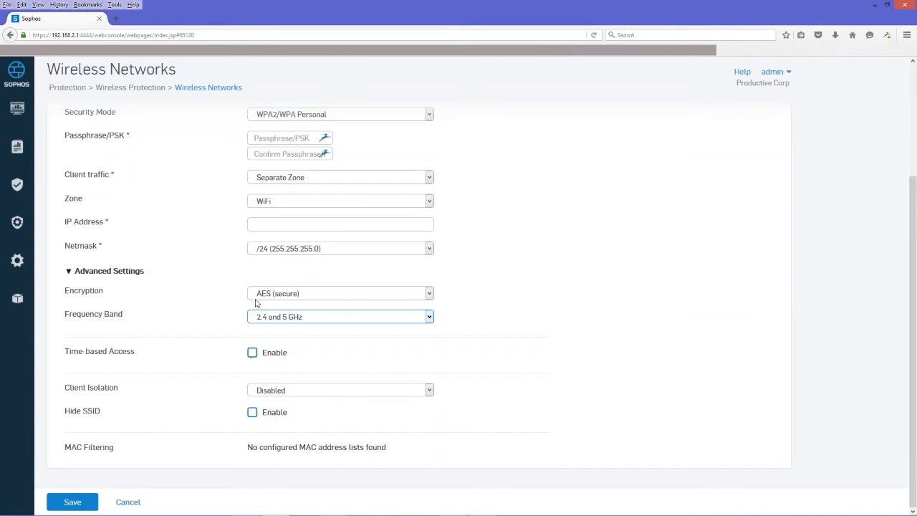
mouse_move(12, 387)
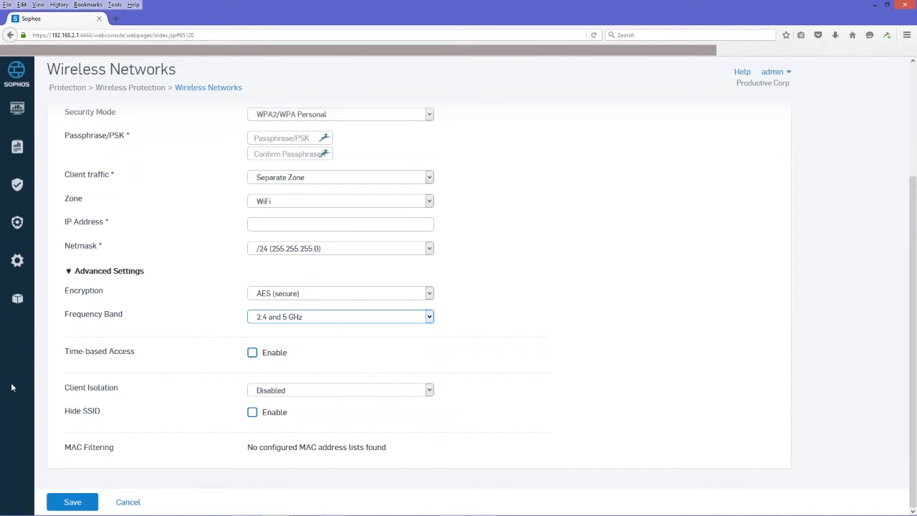
Step: Go to Network > DHCP, listing the Players WLAN and NonPlayers WLAN servers
click(17, 260)
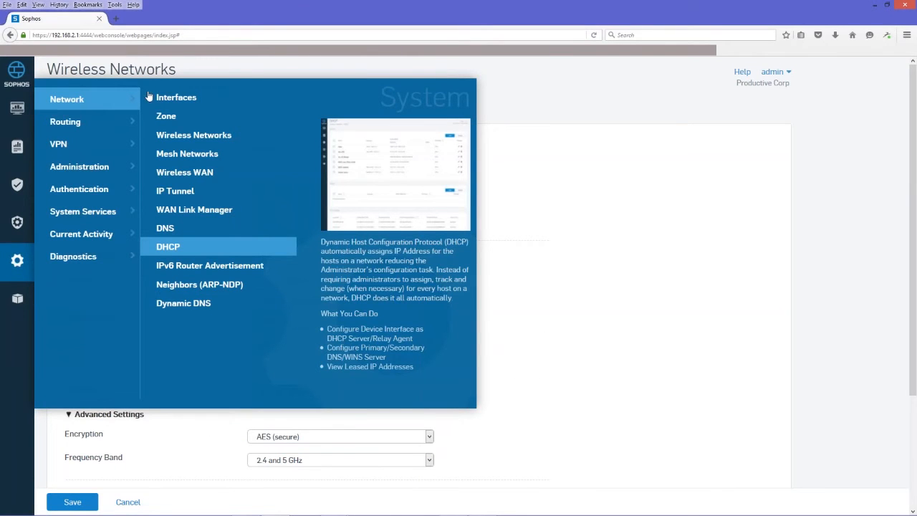
click(168, 247)
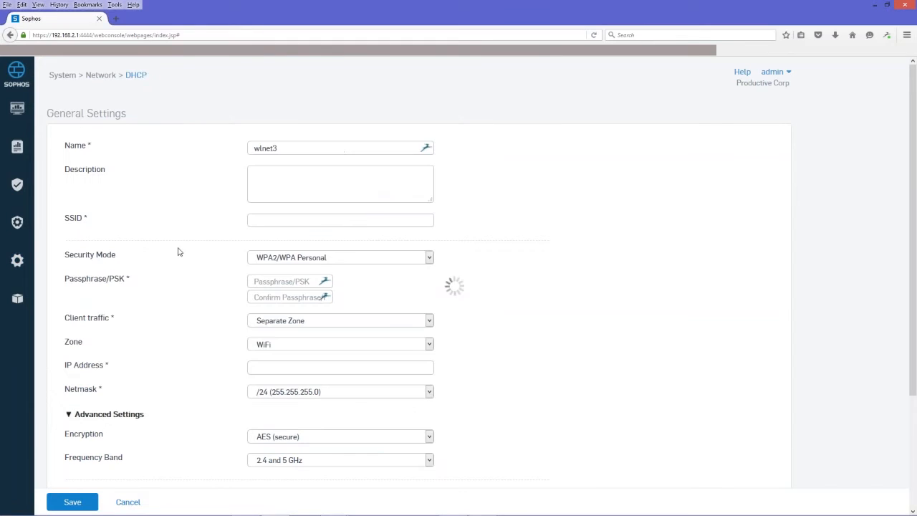
mouse_move(686, 139)
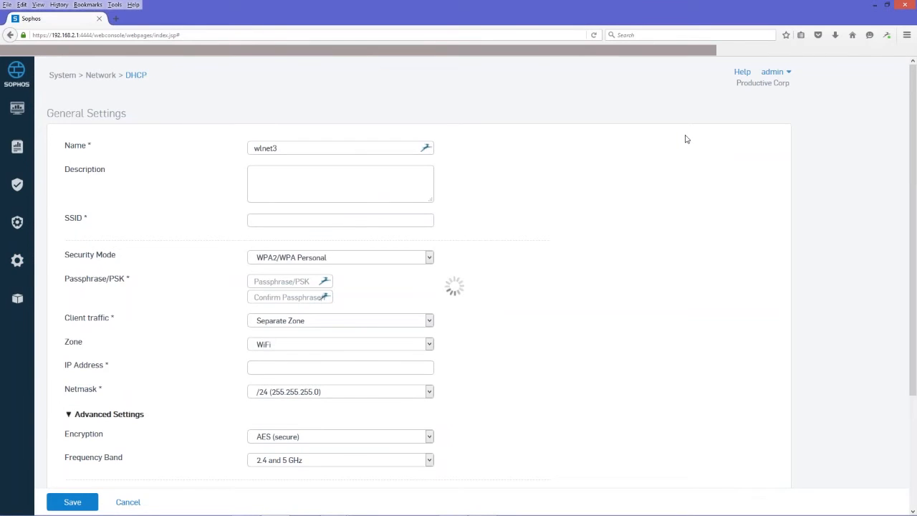
mouse_move(665, 161)
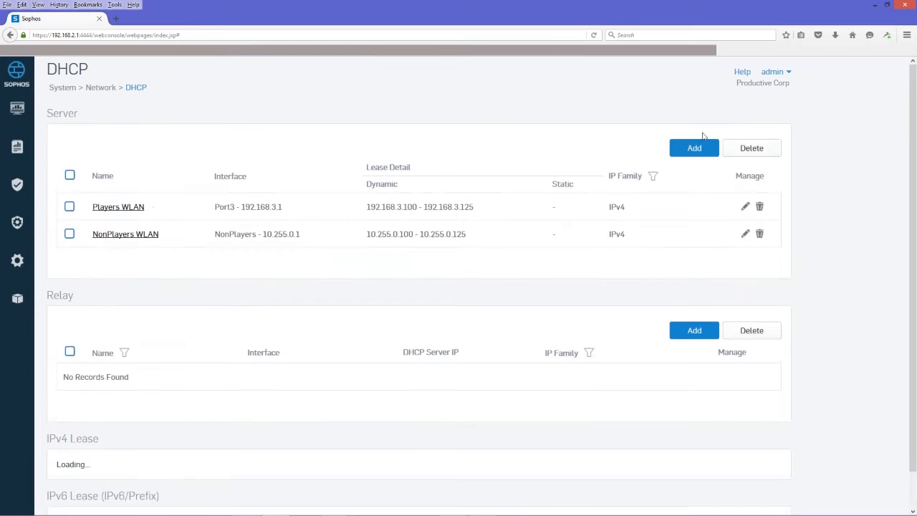
click(693, 147)
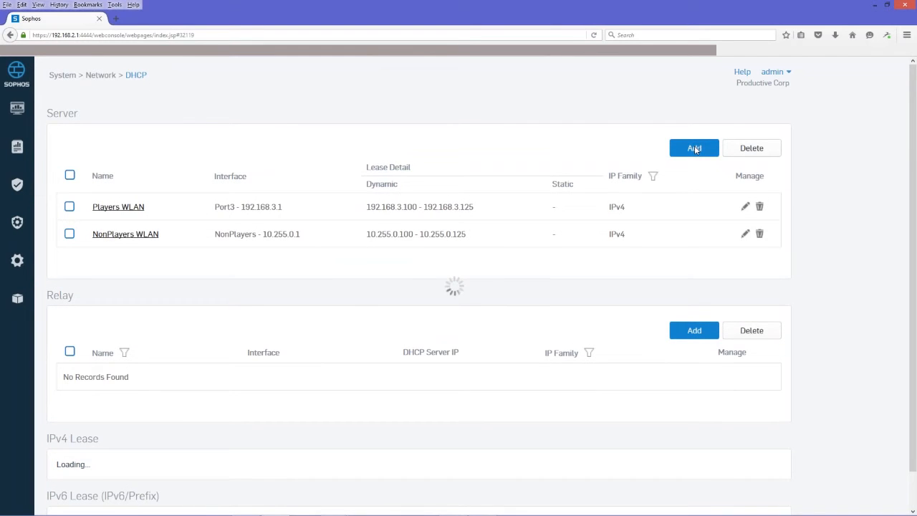
Step: Open a blank IPv4 DHCP server form and review its General, DNS and WINS sections
click(693, 147)
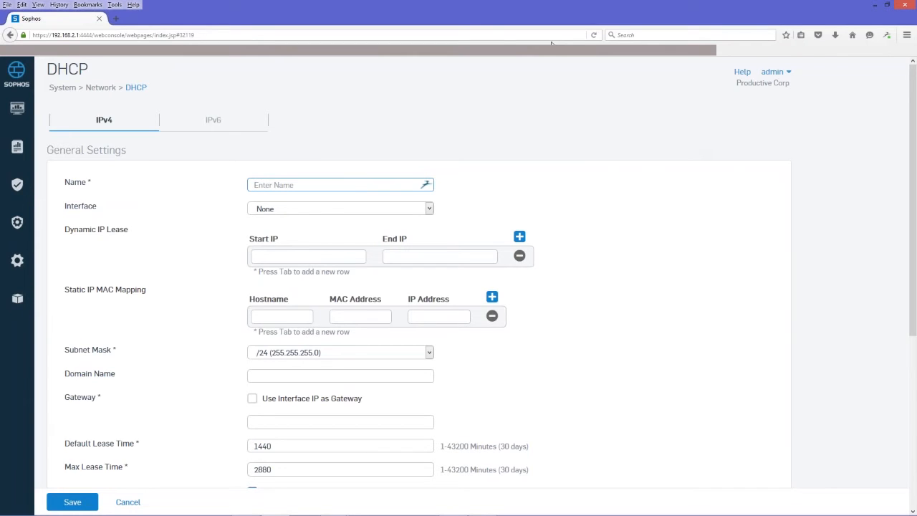
mouse_move(558, 92)
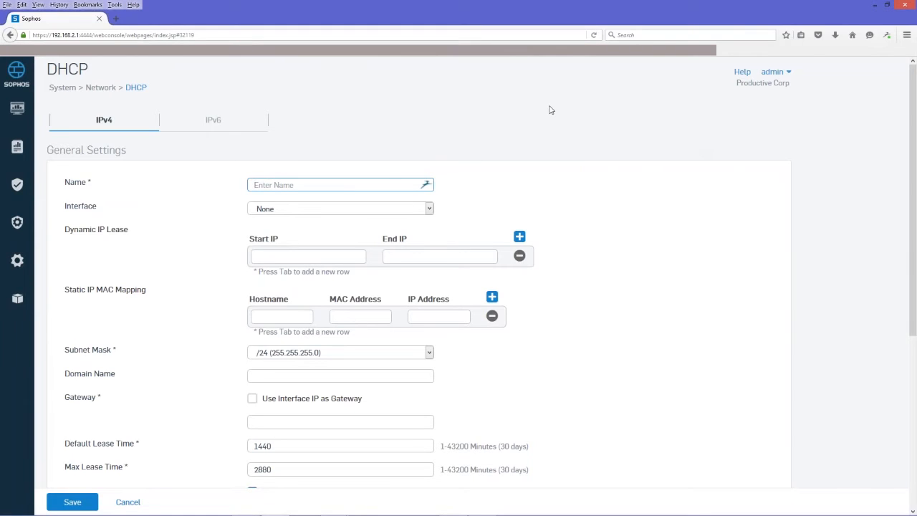
mouse_move(461, 157)
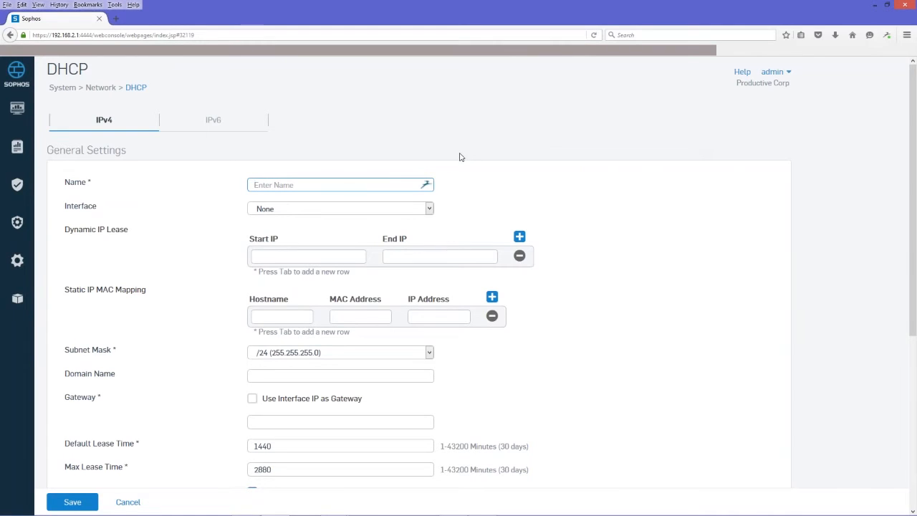
click(315, 185)
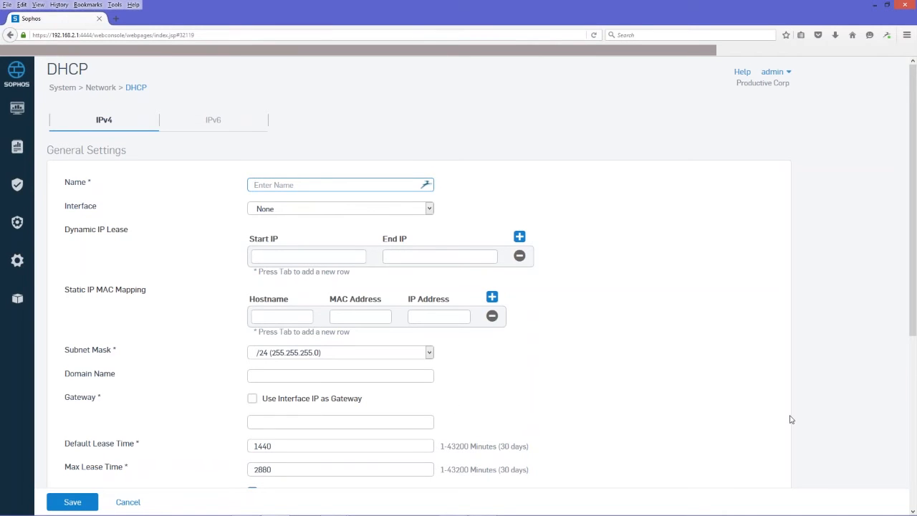
scroll(down, 3)
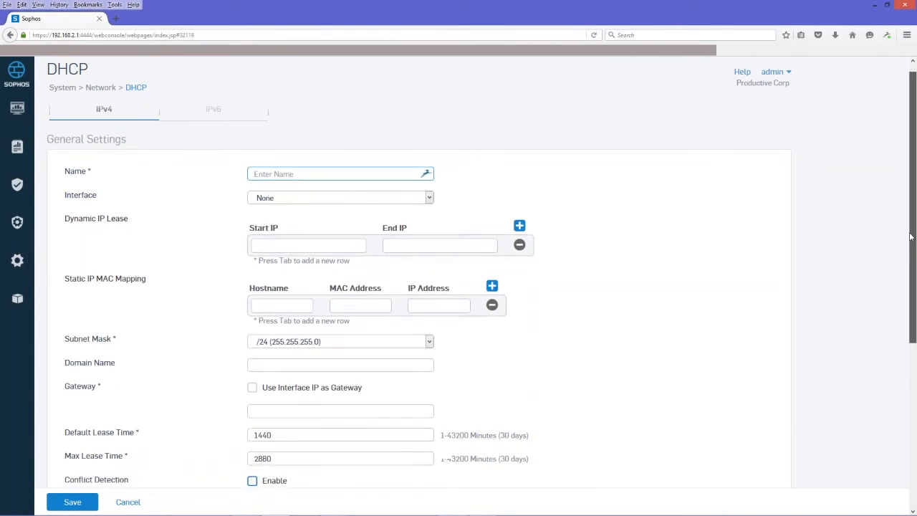
scroll(down, 3)
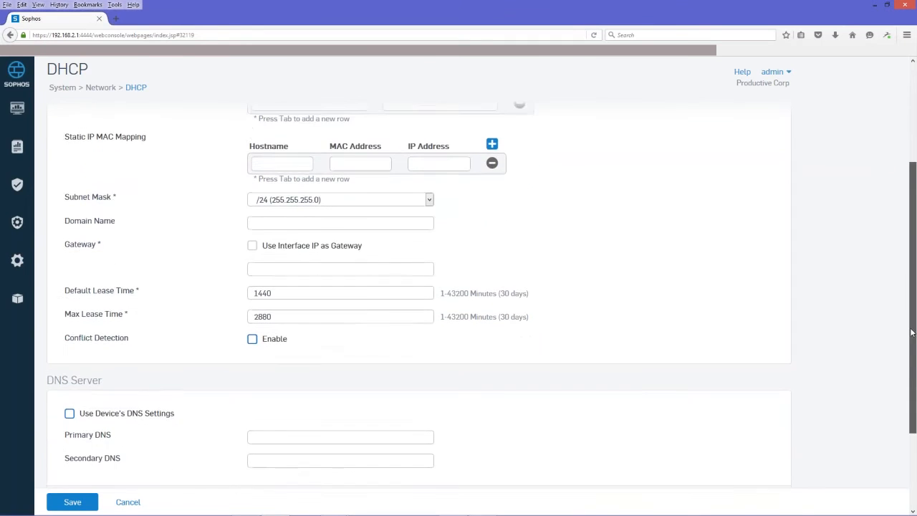
scroll(down, 3)
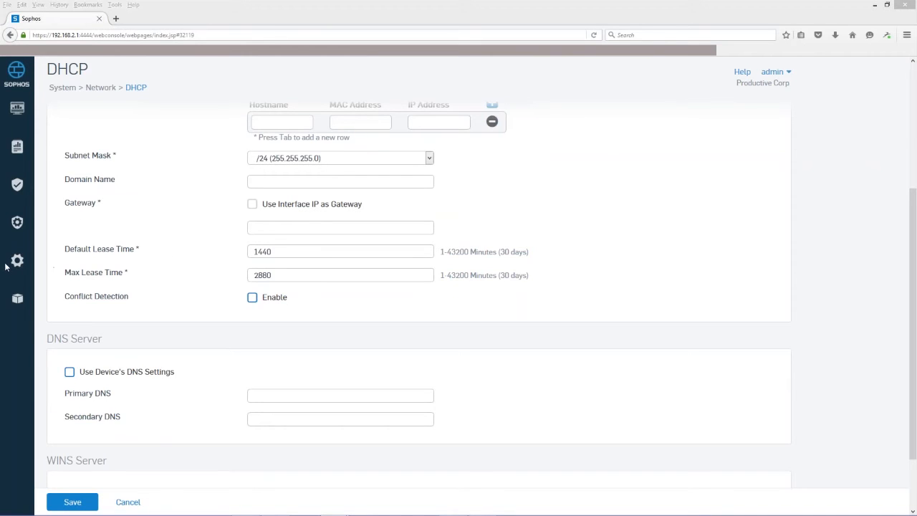
Step: Edit the inactive access point A40027C8D917D64 from the Access Points list
click(17, 107)
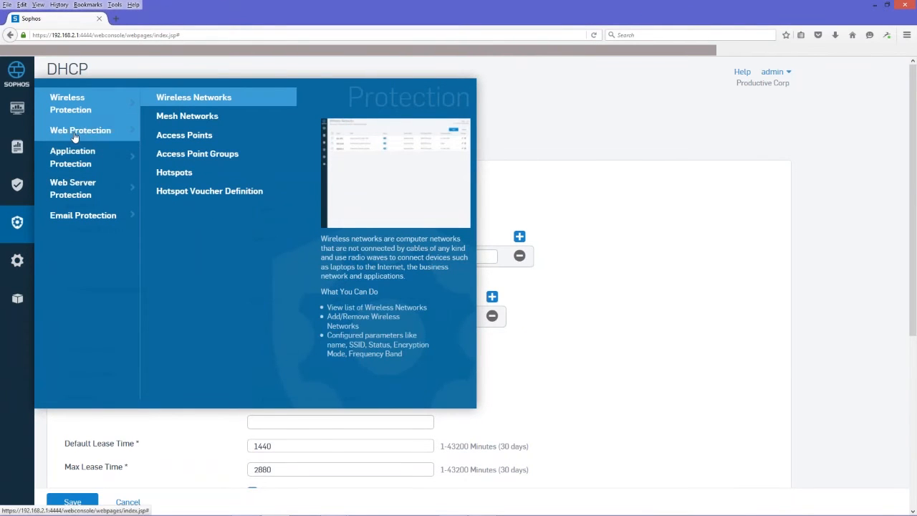
click(184, 134)
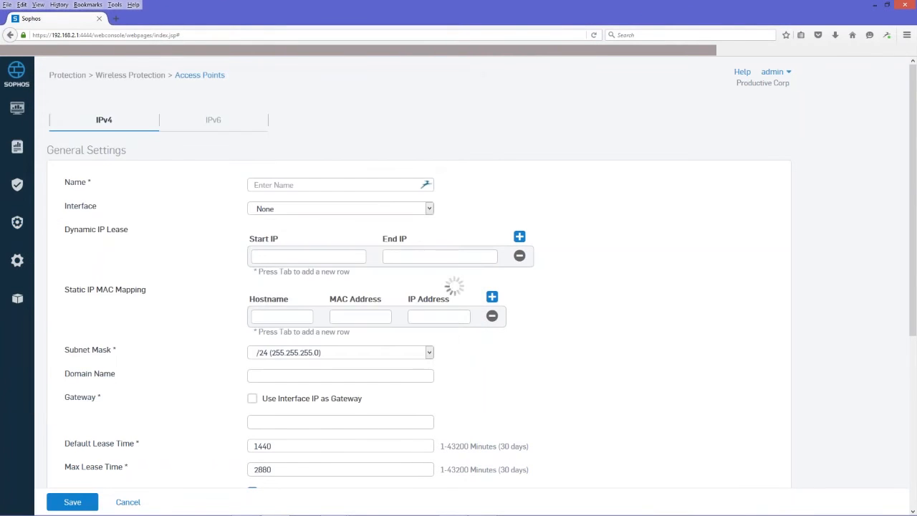
mouse_move(654, 151)
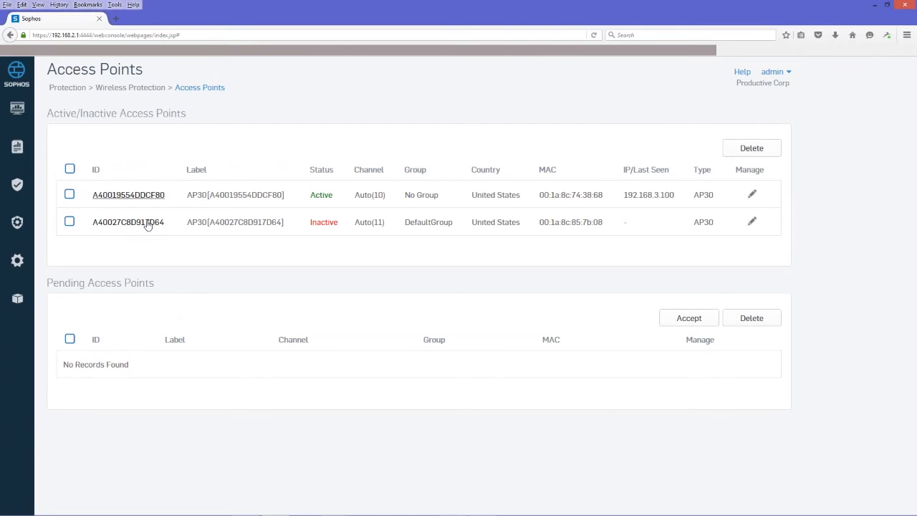
click(128, 222)
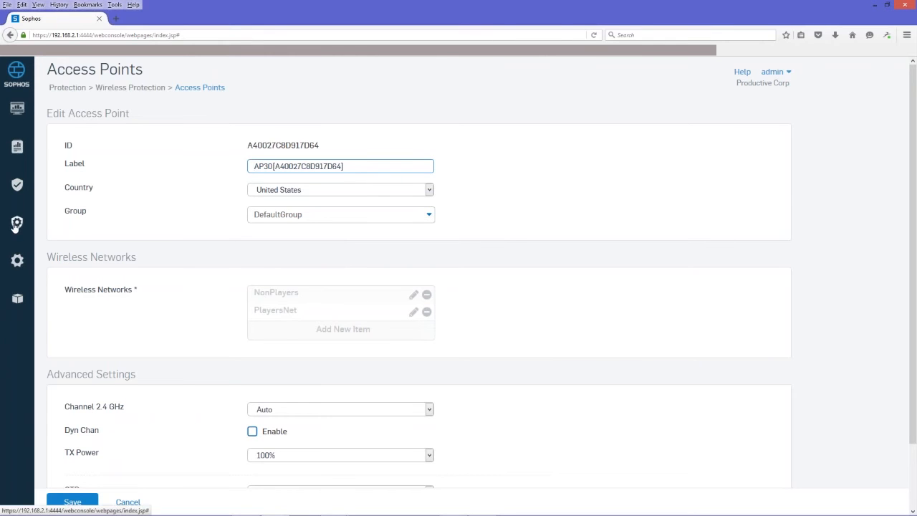
Step: Start a new hotspot from the Hotspots list showing Hotel Jailbreak
click(17, 223)
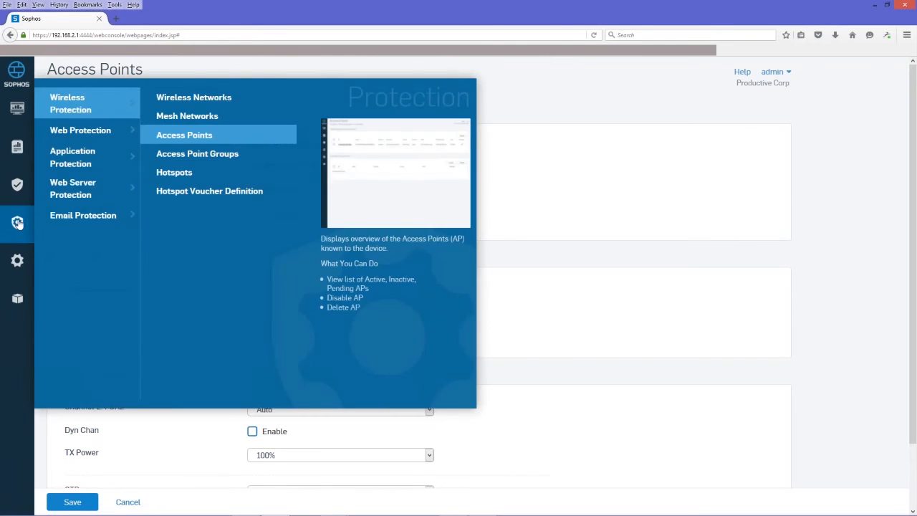
click(184, 135)
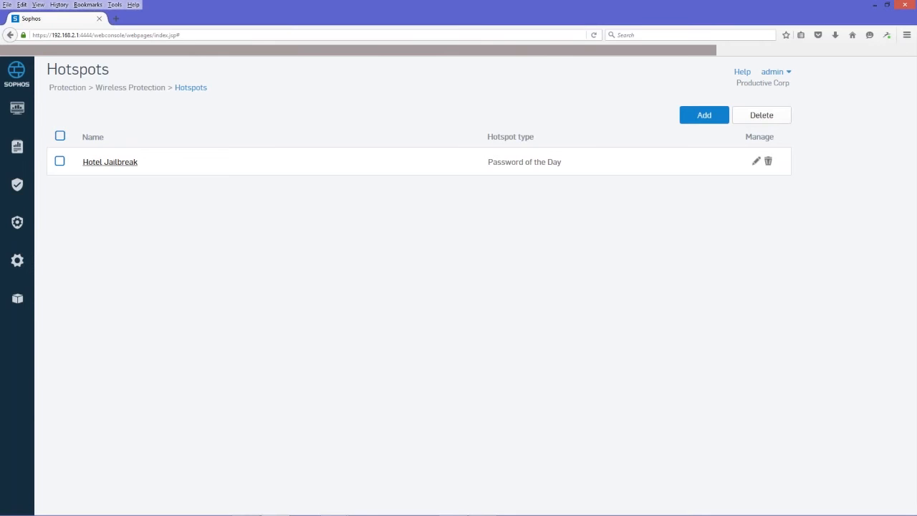
mouse_move(342, 157)
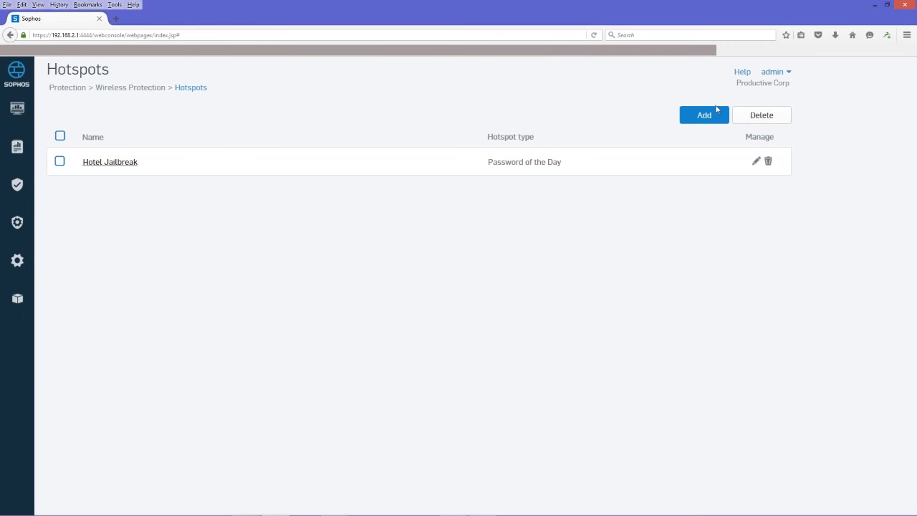
click(703, 114)
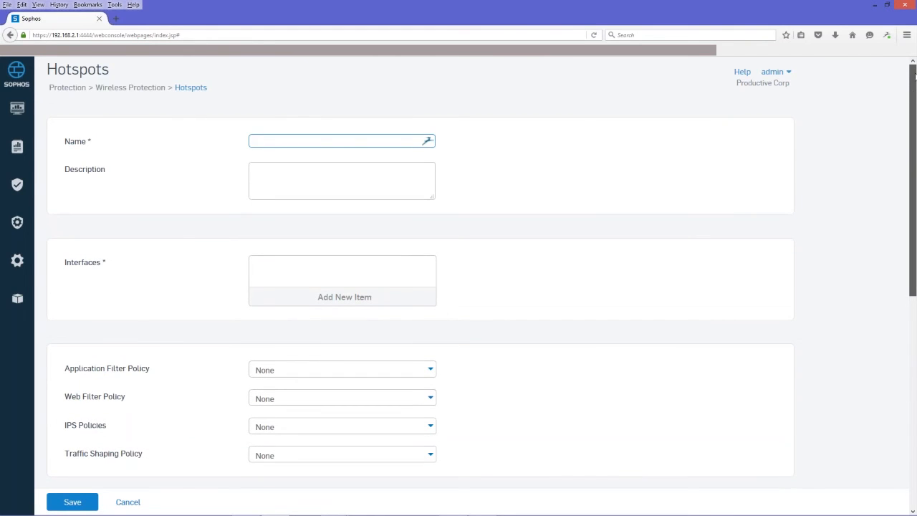
Step: Make the new hotspot Password of the Day, with password creation time 00:00
click(341, 140)
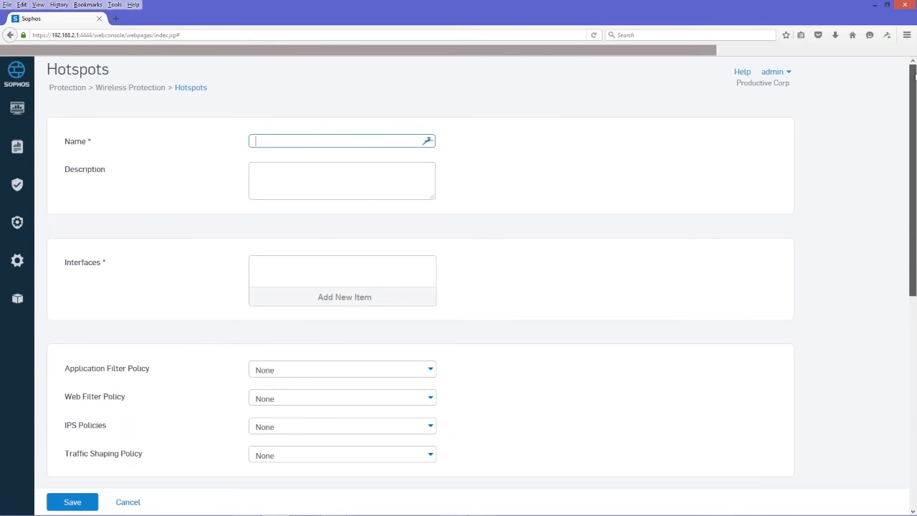
scroll(down, 3)
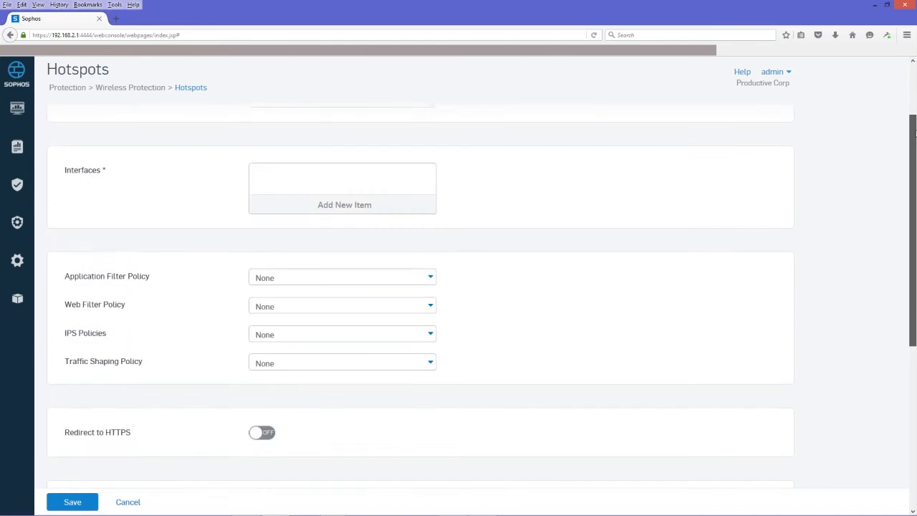
scroll(down, 3)
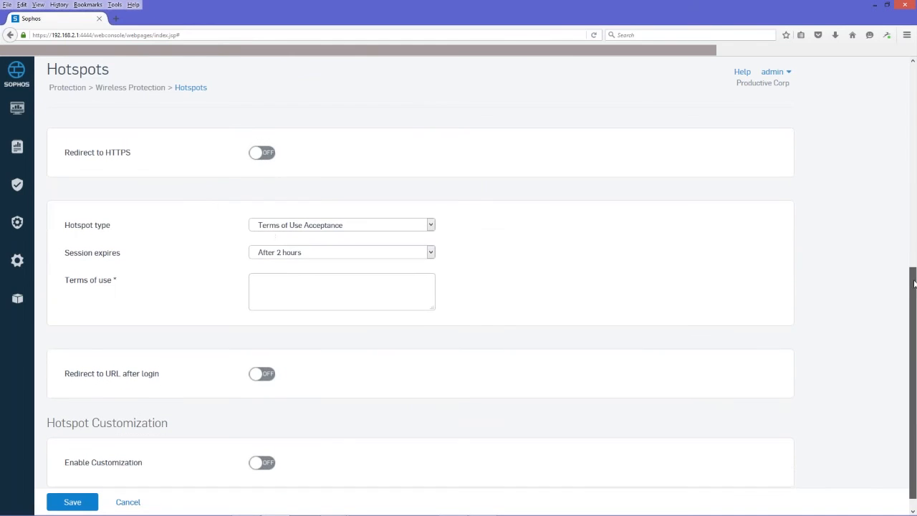
scroll(down, 3)
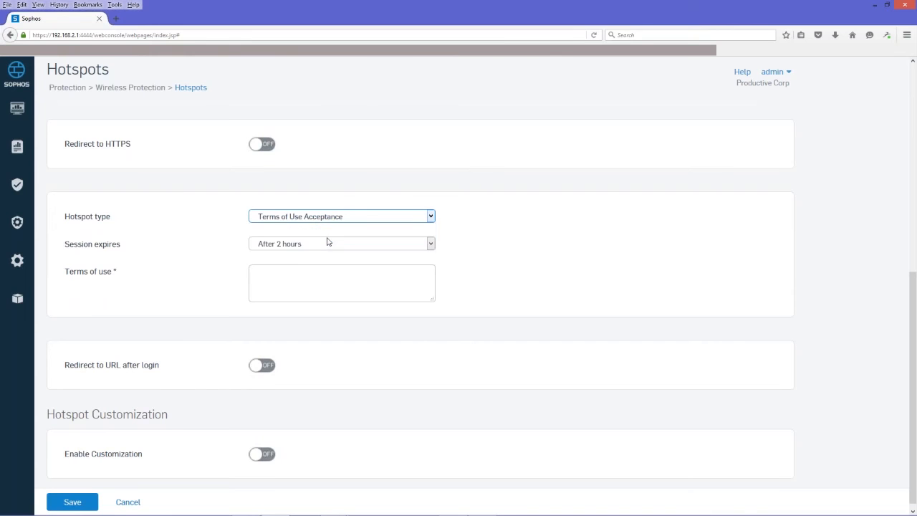
click(342, 215)
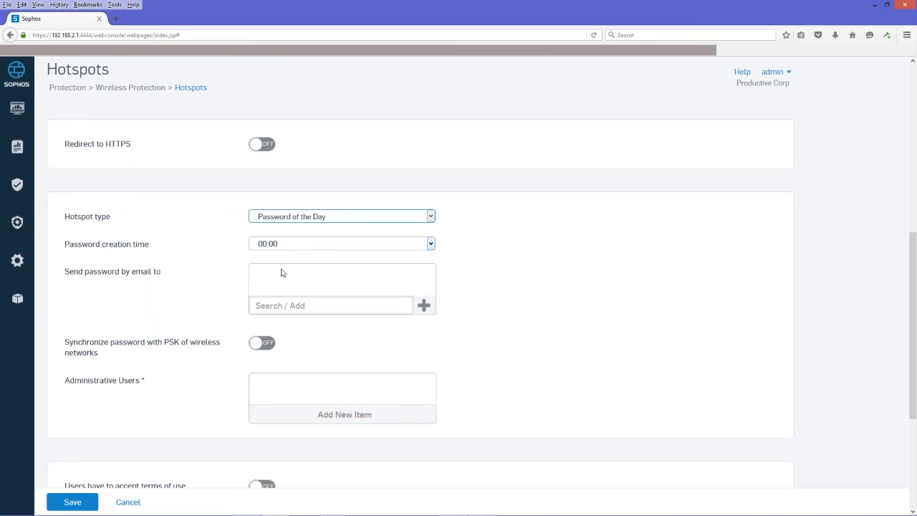
mouse_move(197, 331)
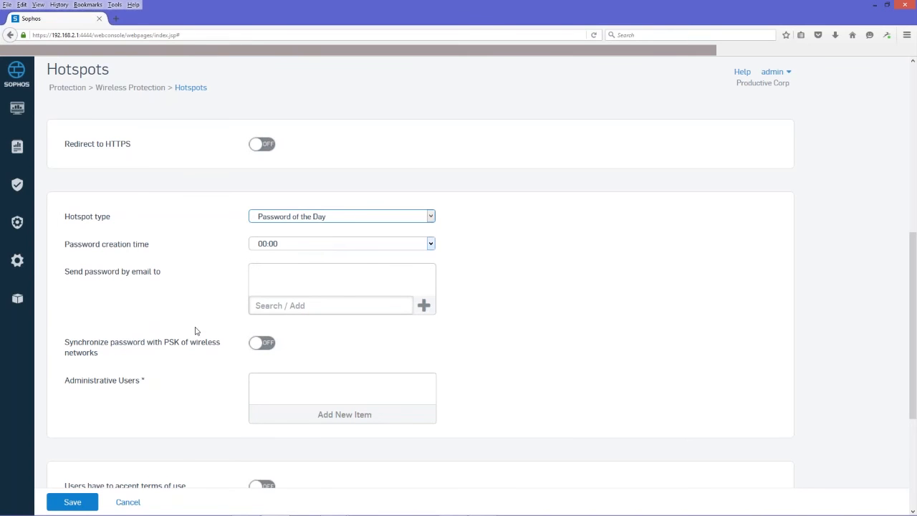
scroll(down, 3)
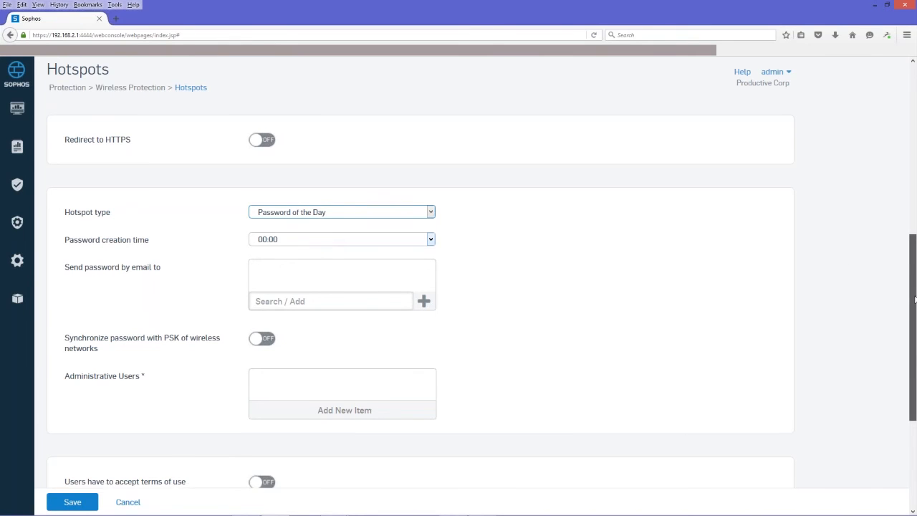
scroll(down, 3)
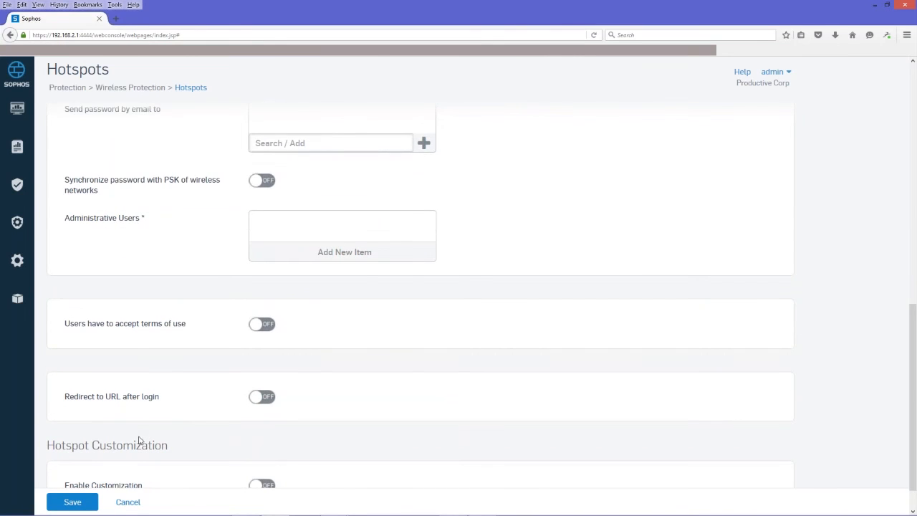
mouse_move(143, 407)
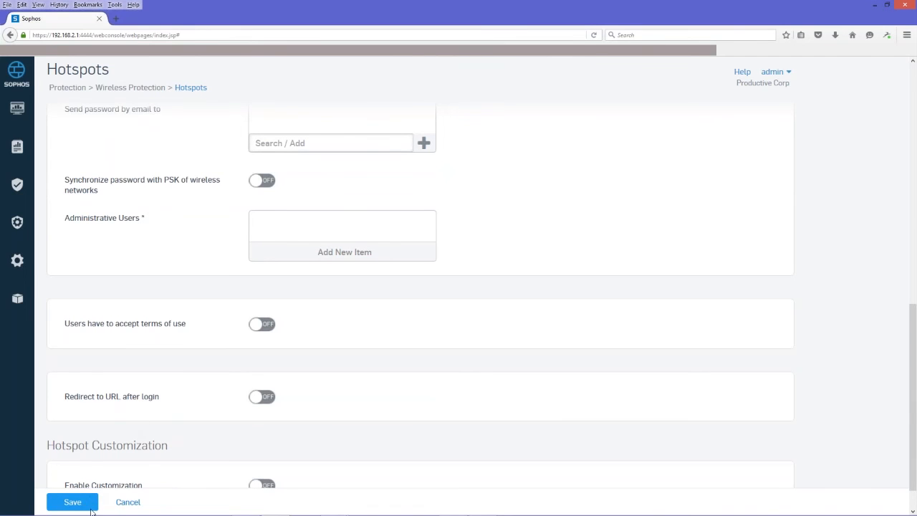
mouse_move(17, 108)
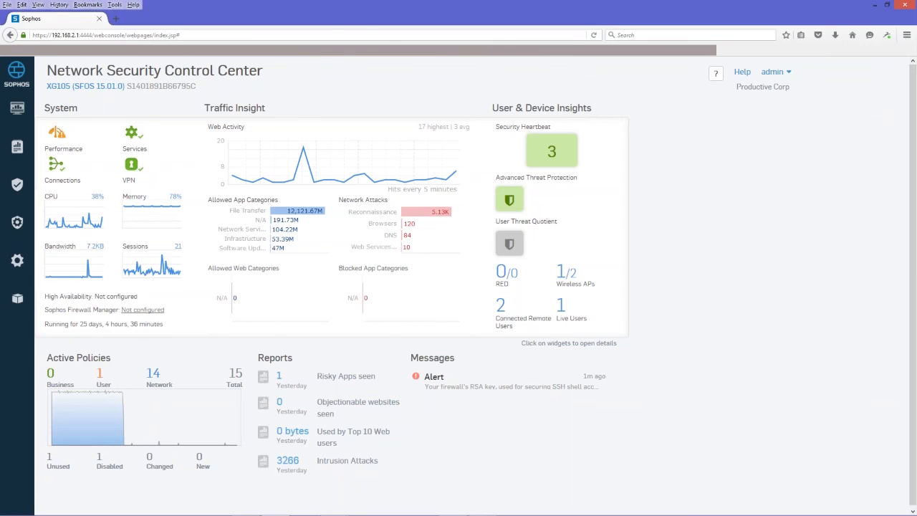
mouse_move(598, 402)
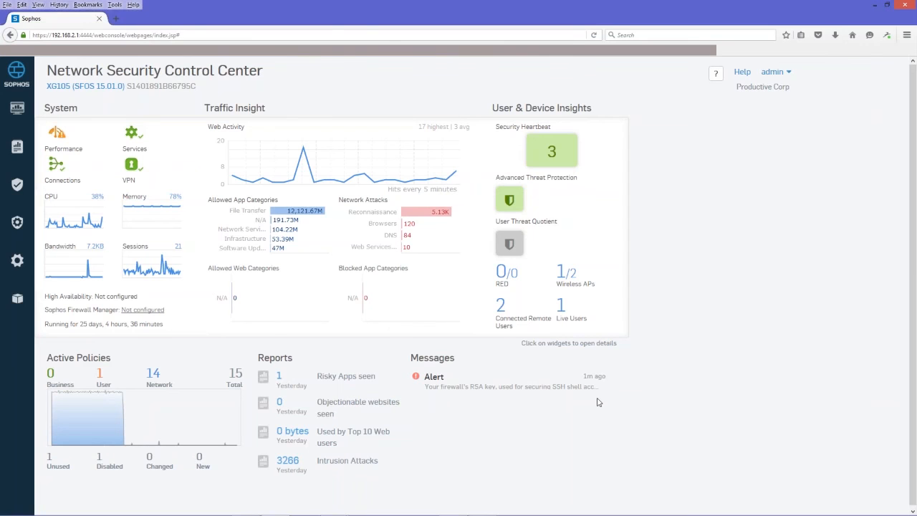
mouse_move(616, 401)
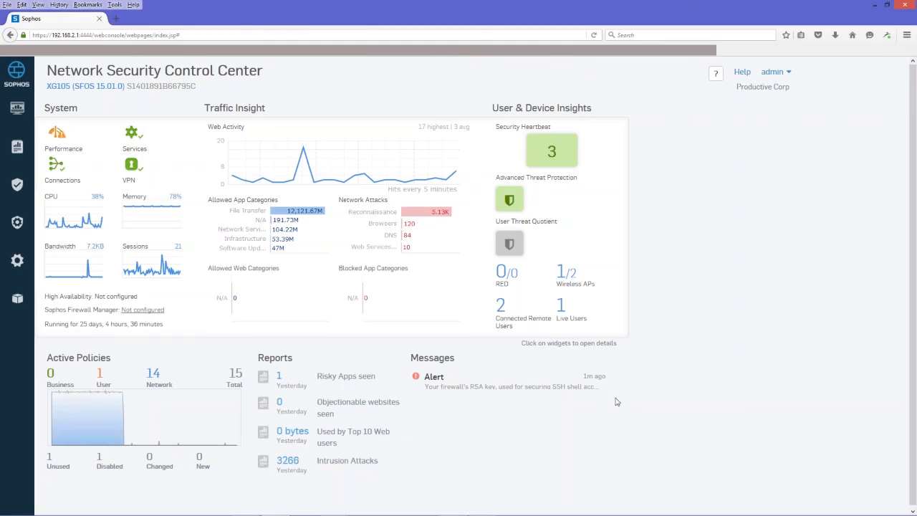